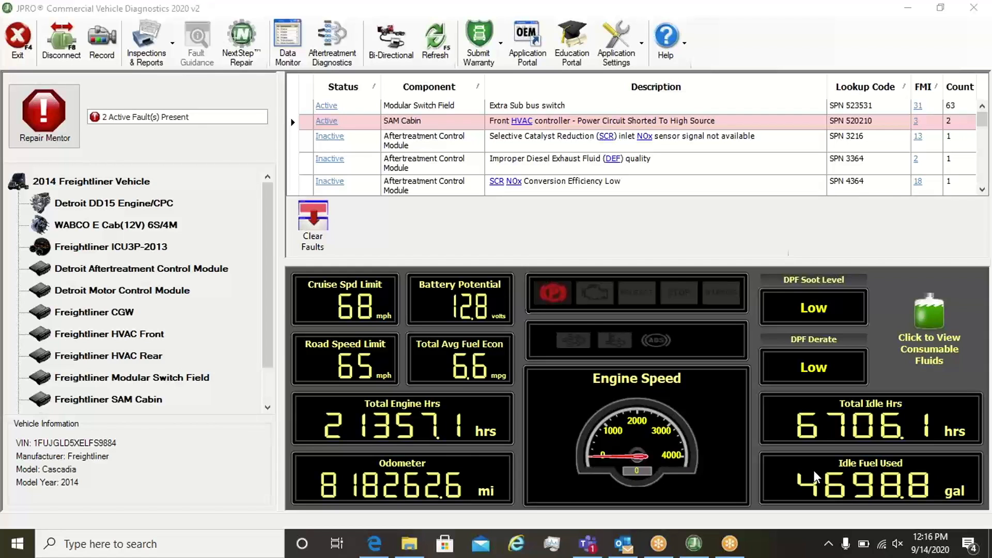
{"action": "mouse_move", "coordinate": [698, 435]}
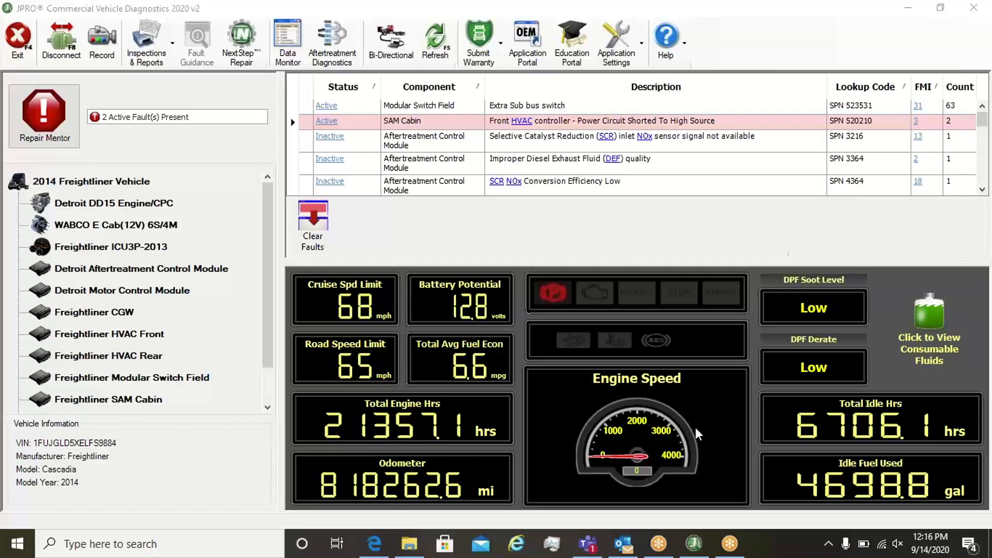
Bring up the Aftertreatment Diagnostics overview with DPF, DEF tank and SCR readings
{"action": "left_click", "coordinate": [391, 41]}
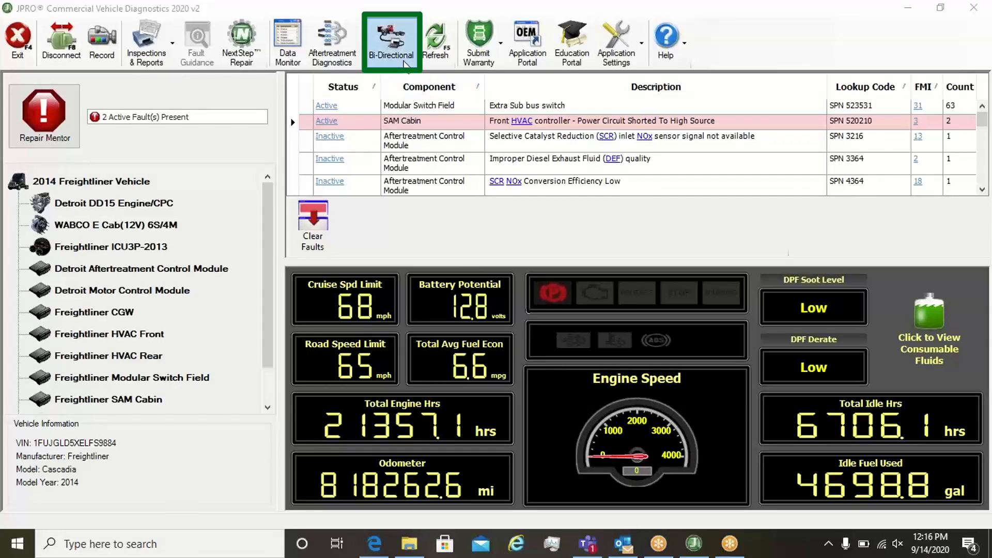
{"action": "left_click", "coordinate": [390, 41]}
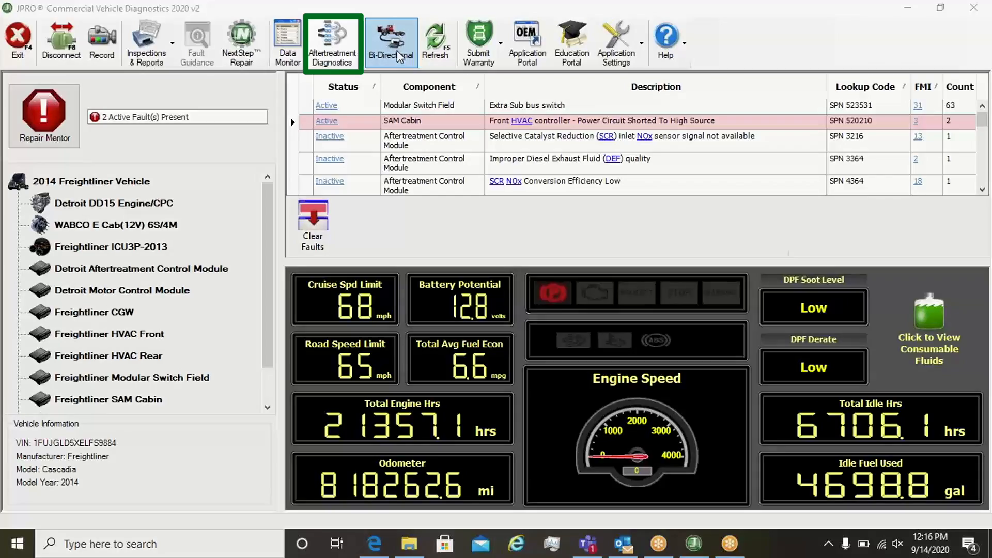
{"action": "left_click", "coordinate": [332, 41]}
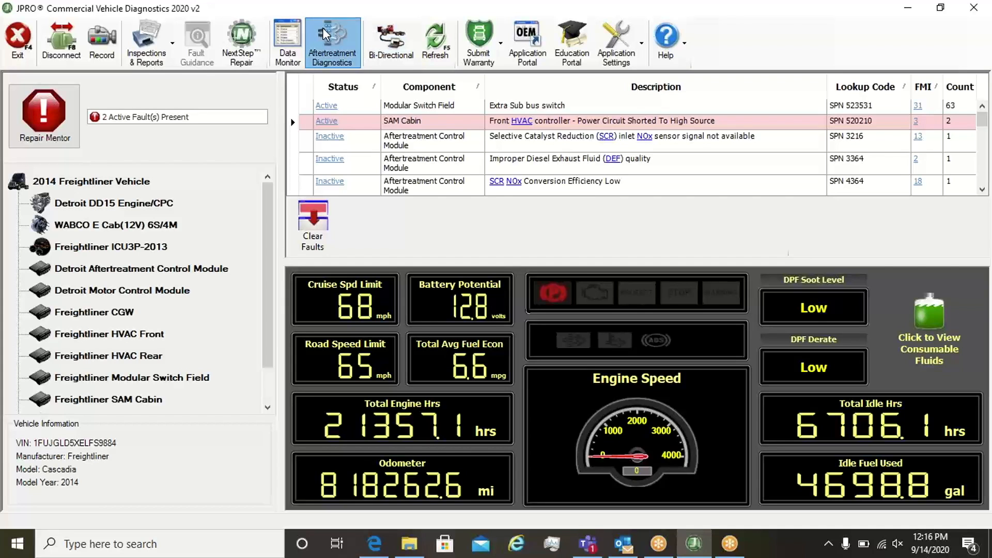
{"action": "left_click", "coordinate": [332, 42]}
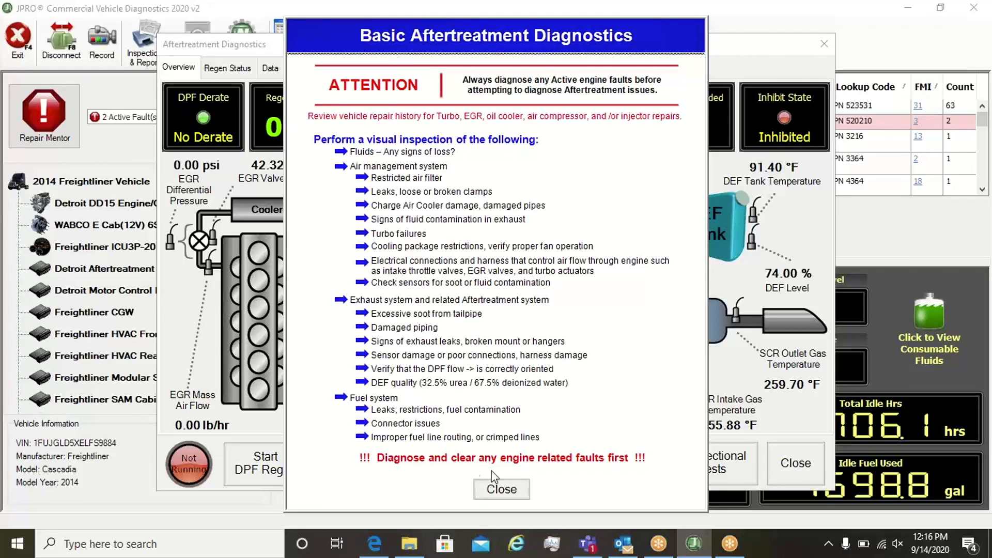
Dismiss the Basic Aftertreatment Diagnostics visual inspection notice
{"action": "left_click", "coordinate": [500, 489]}
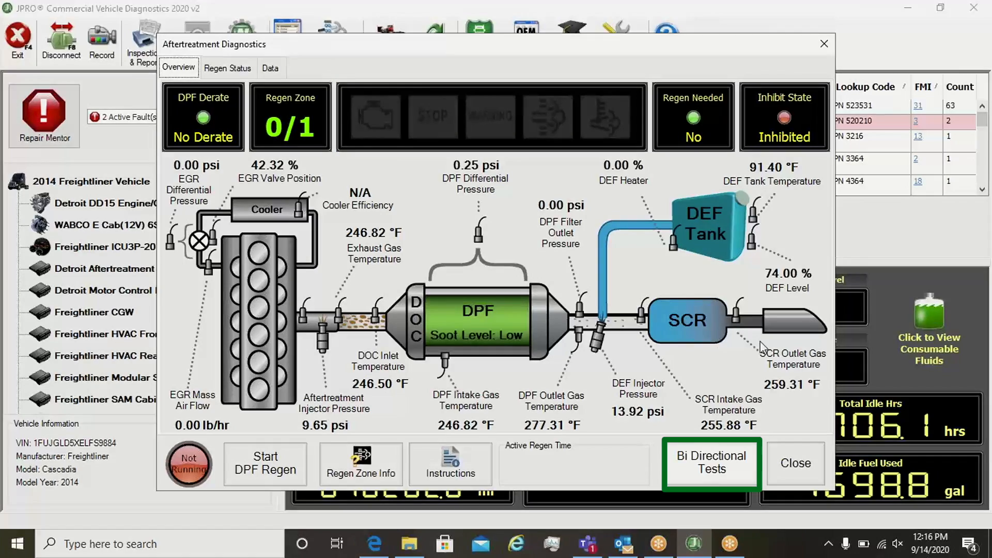
{"action": "left_click", "coordinate": [711, 465]}
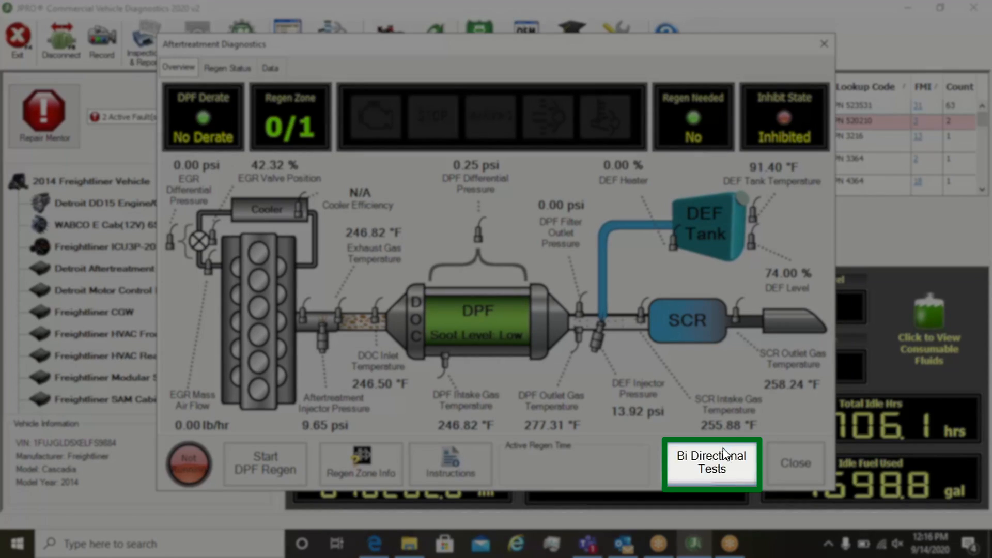
Browse the Bi-Directional Tests list for the cab brake controller, then the engine
{"action": "left_click", "coordinate": [712, 464]}
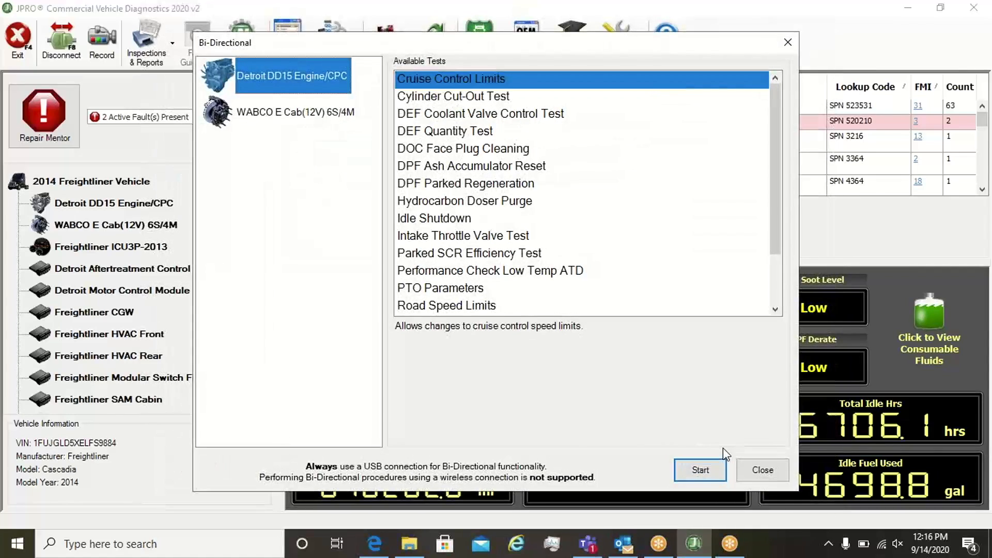
{"action": "left_click", "coordinate": [295, 111]}
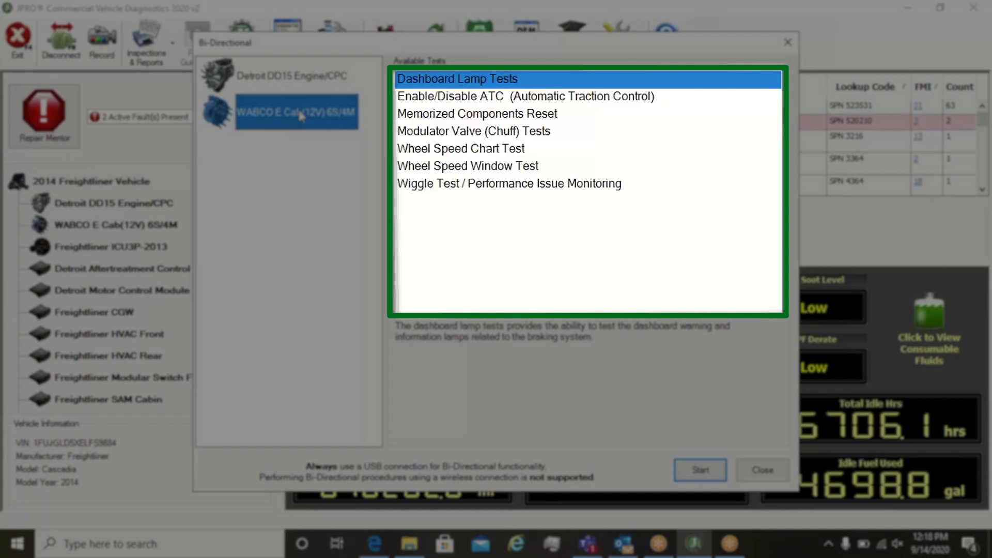
{"action": "left_click", "coordinate": [289, 75]}
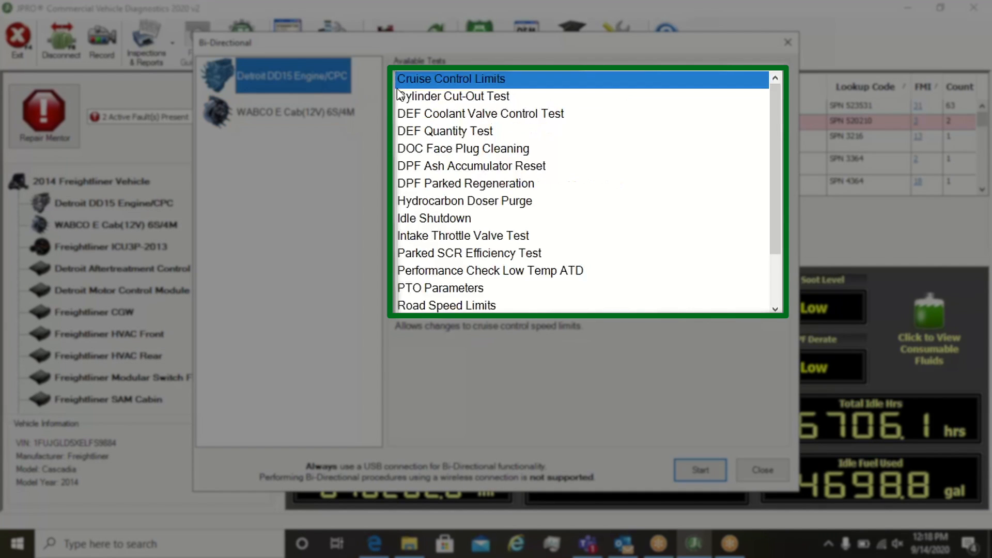
{"action": "mouse_move", "coordinate": [427, 99]}
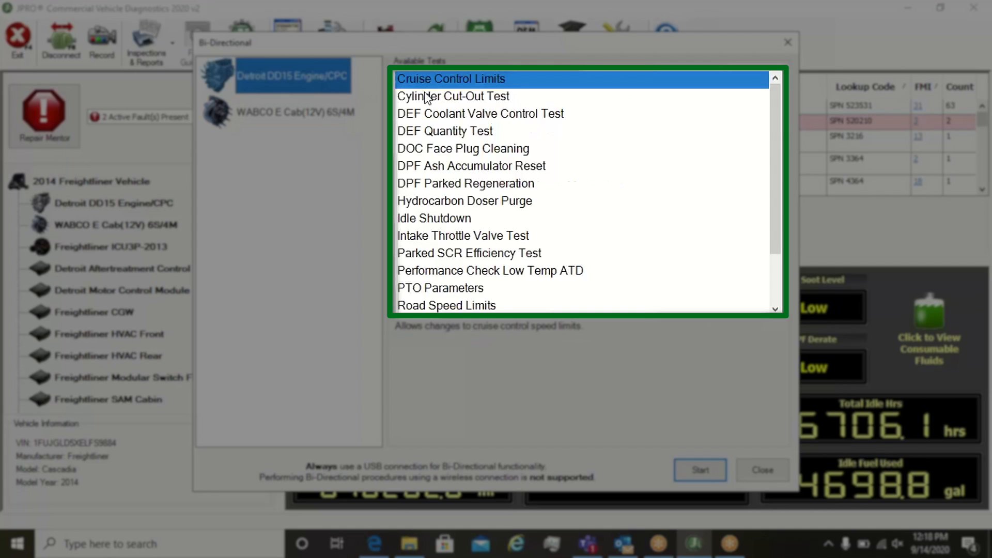
Select Cylinder Cut-Out Test, then DEF Quantity Test to read its description, and close the dialog
{"action": "left_click", "coordinate": [453, 95]}
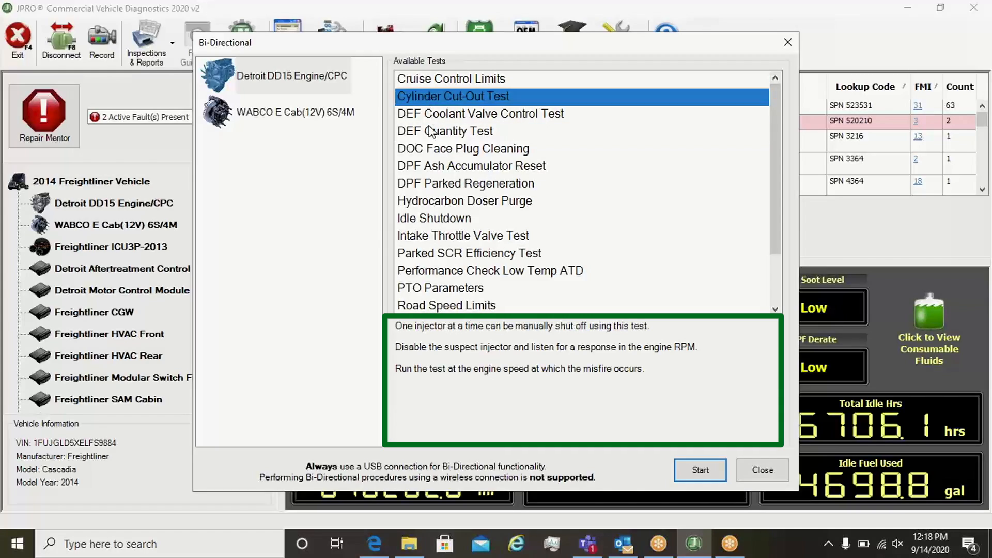
{"action": "left_click", "coordinate": [444, 131]}
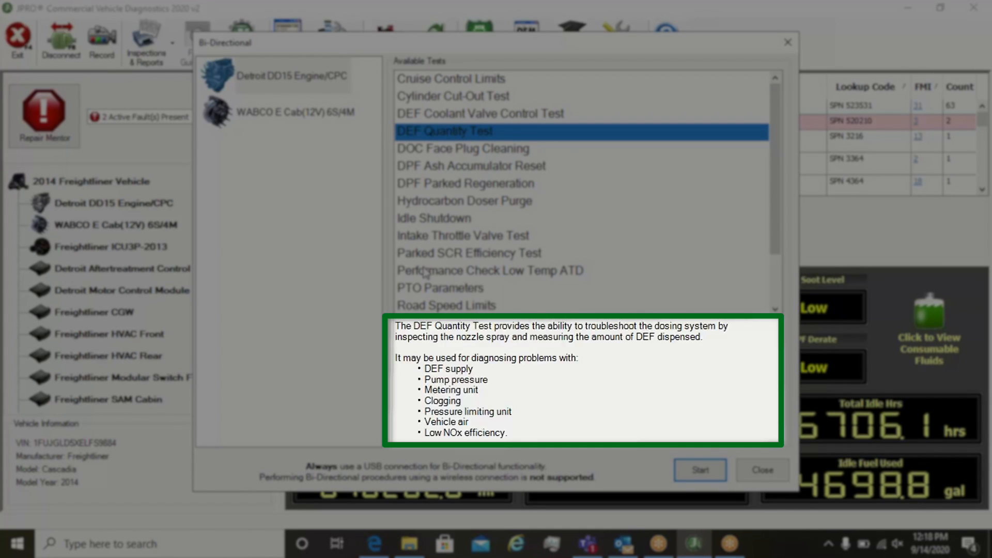
{"action": "mouse_move", "coordinate": [489, 420]}
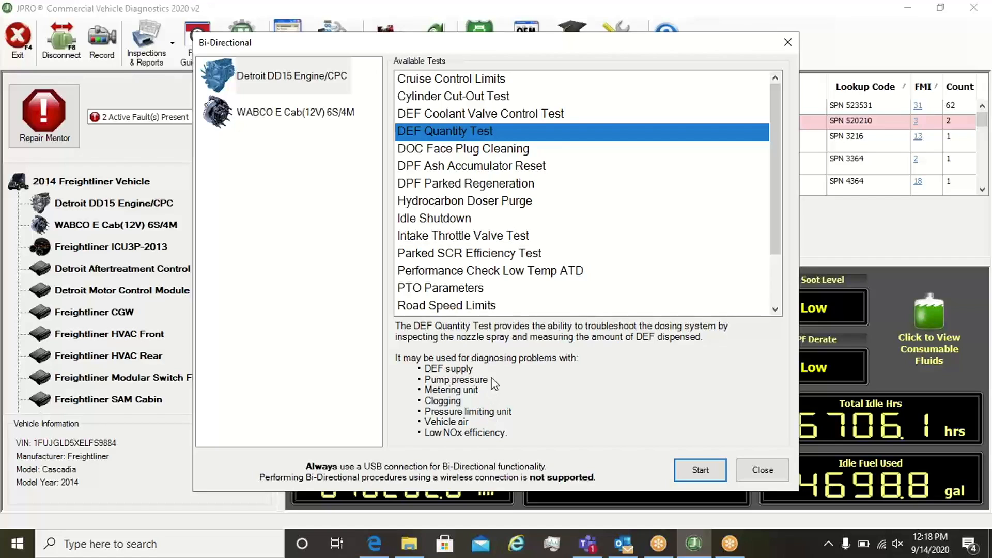
{"action": "mouse_move", "coordinate": [530, 168]}
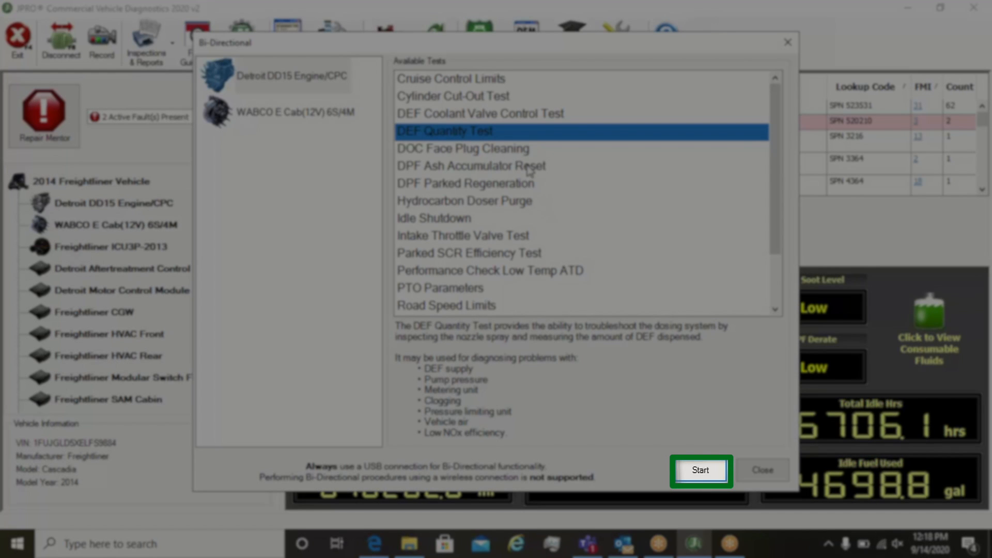
{"action": "left_click", "coordinate": [700, 470]}
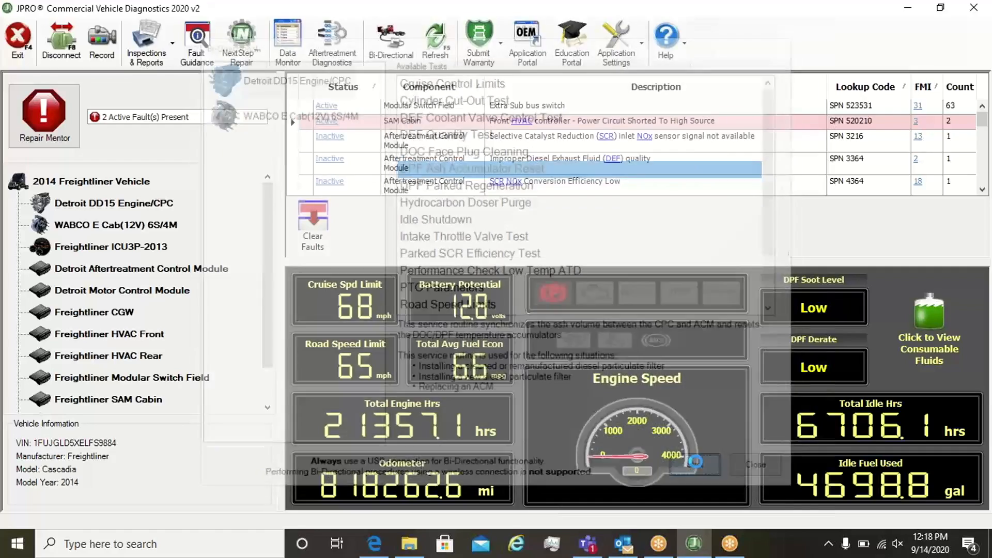